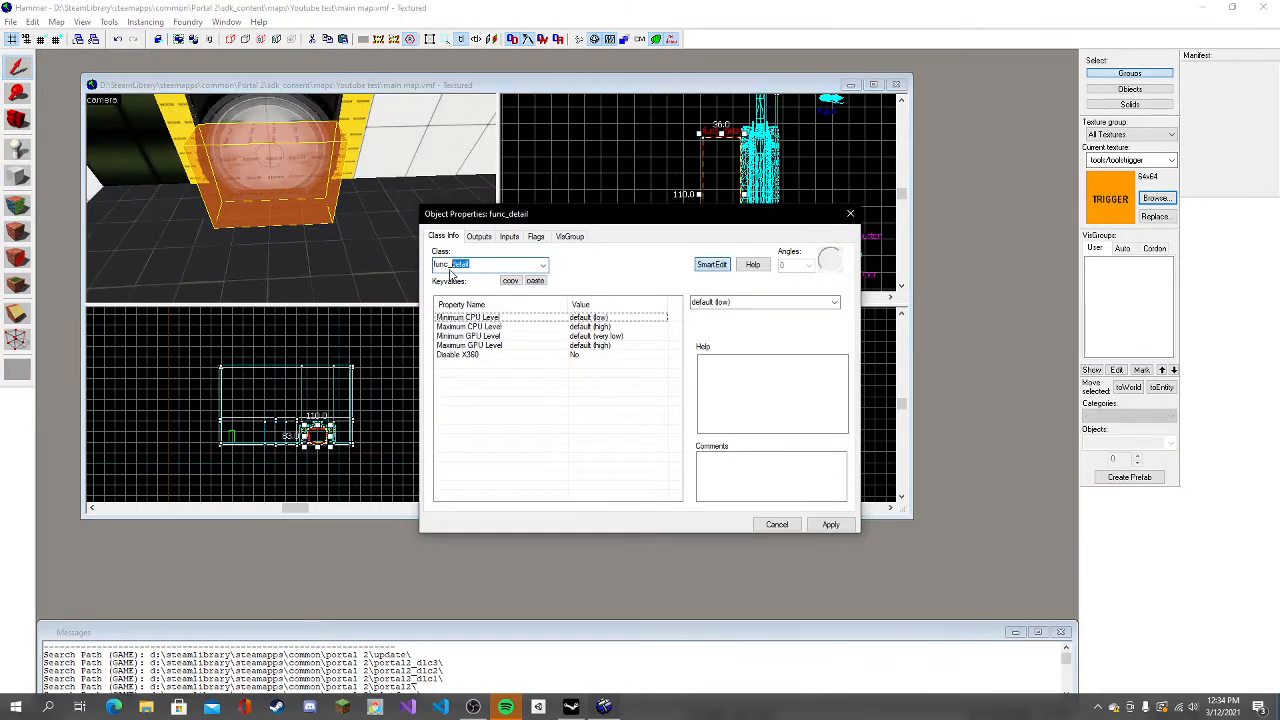
Change the brush's class from func_detail to trigger_once and name it 'Trigger door close'.
{"action": "left_click", "coordinate": [543, 264]}
{"action": "type", "text": "trigger_"}
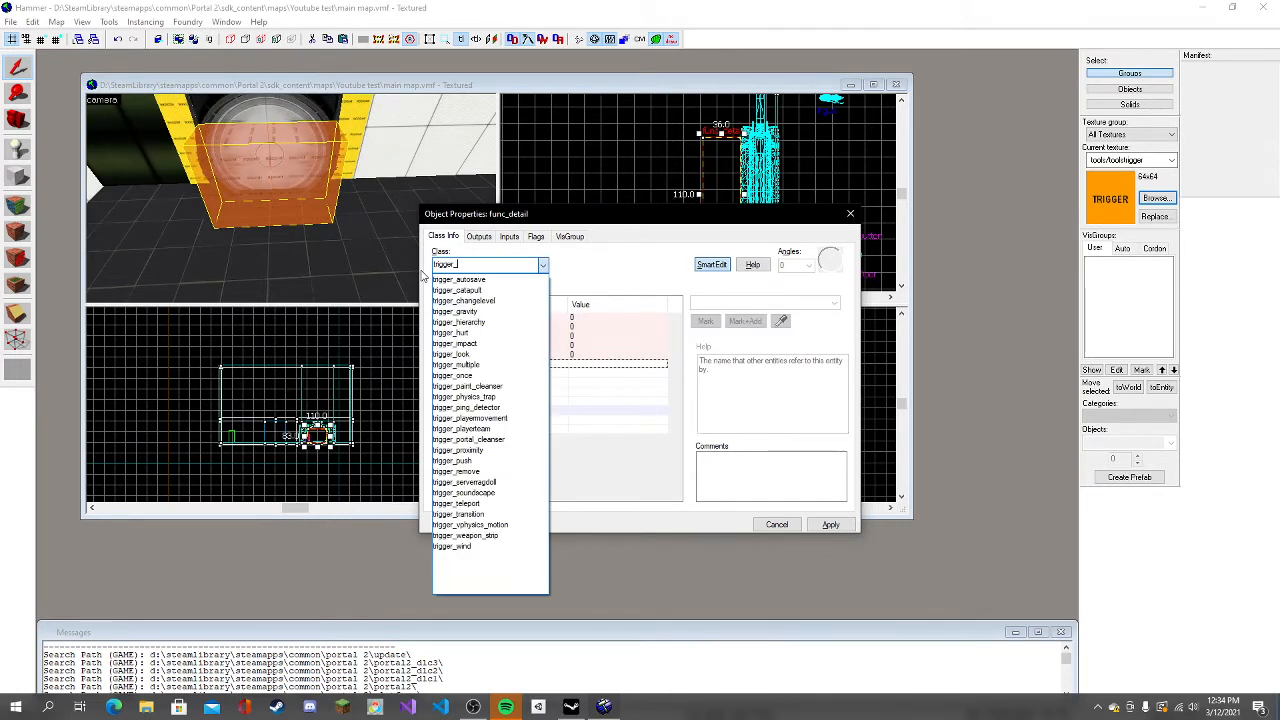
{"action": "type", "text": "m"}
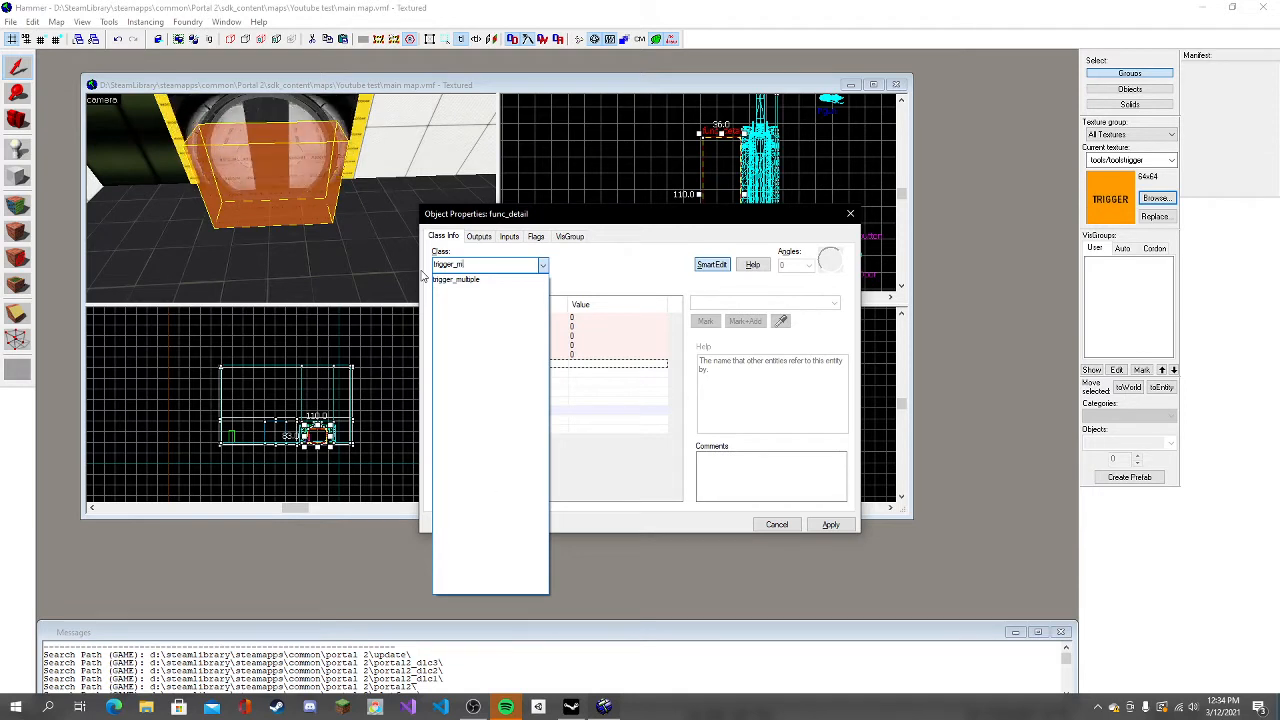
{"action": "left_click", "coordinate": [543, 264]}
{"action": "type", "text": "once"}
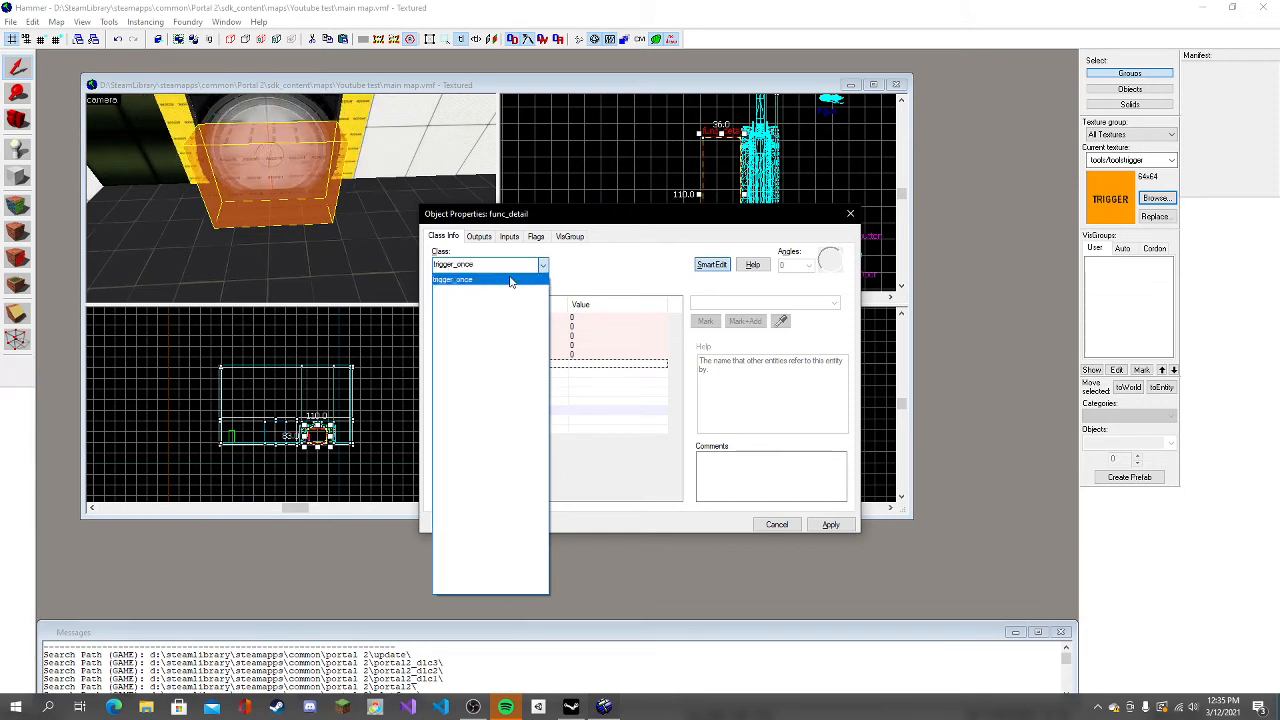
{"action": "left_click", "coordinate": [452, 279]}
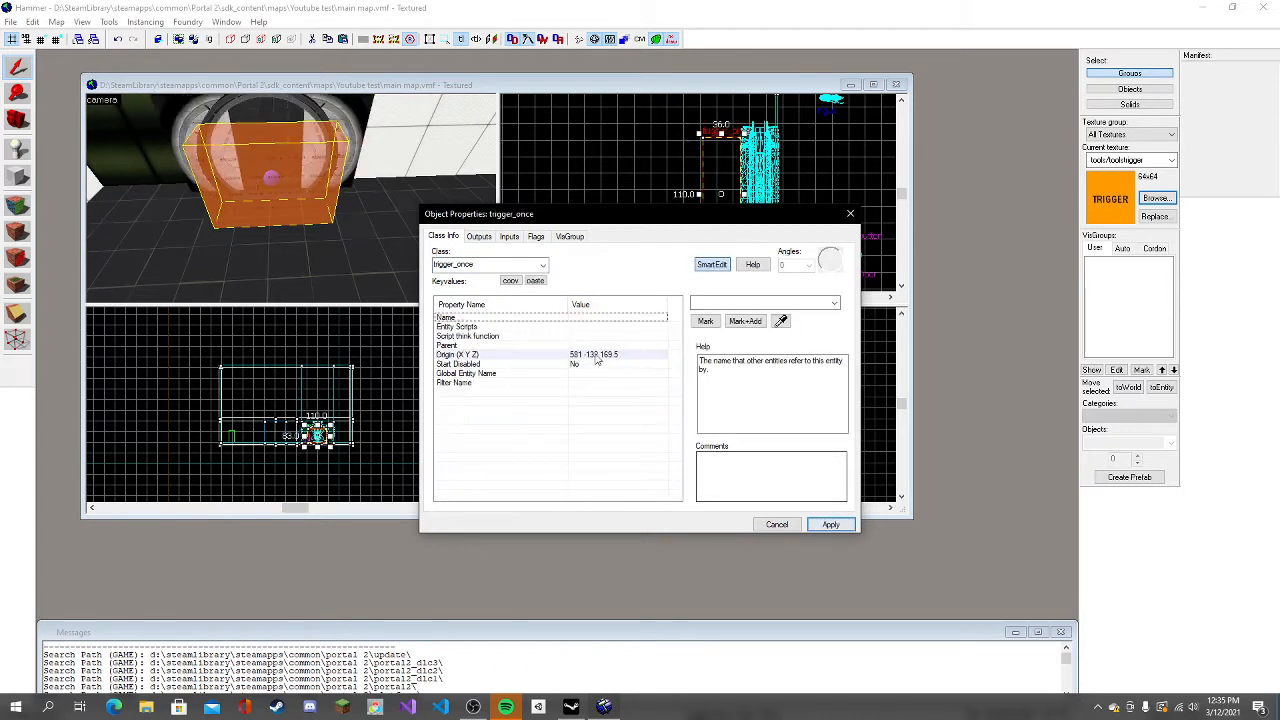
{"action": "type", "text": "Tr"}
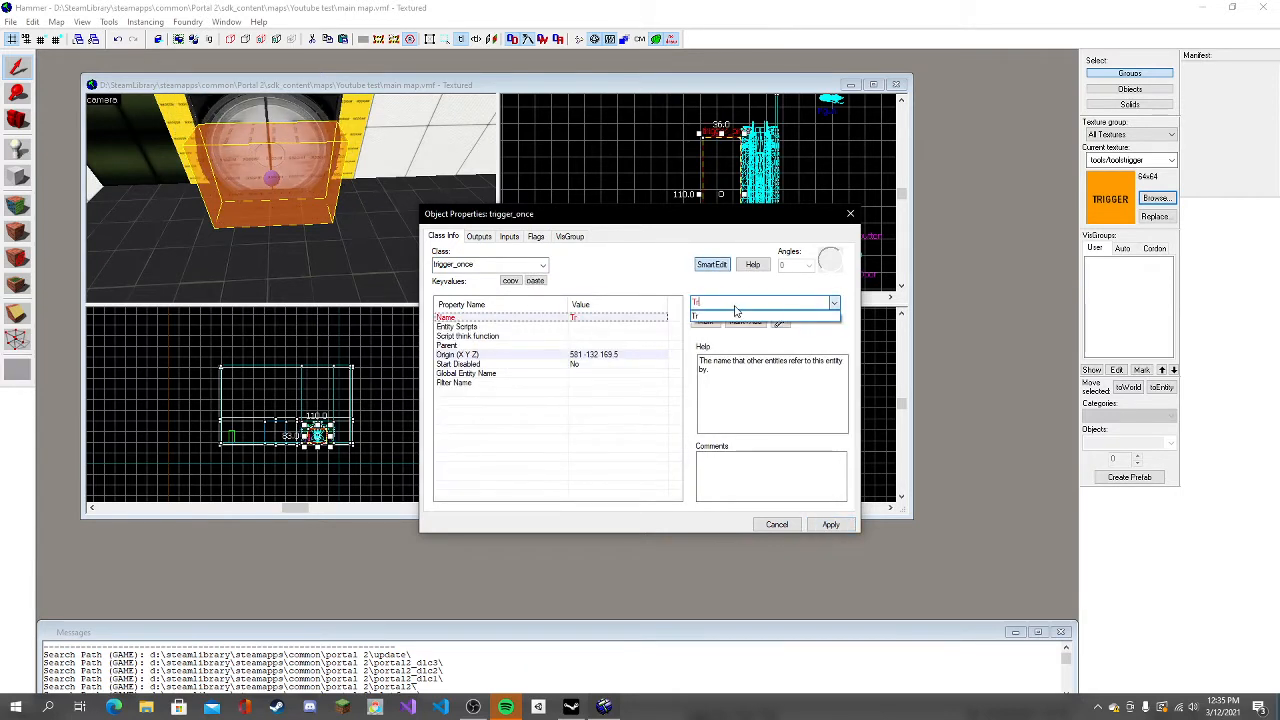
{"action": "type", "text": "Trigger door close"}
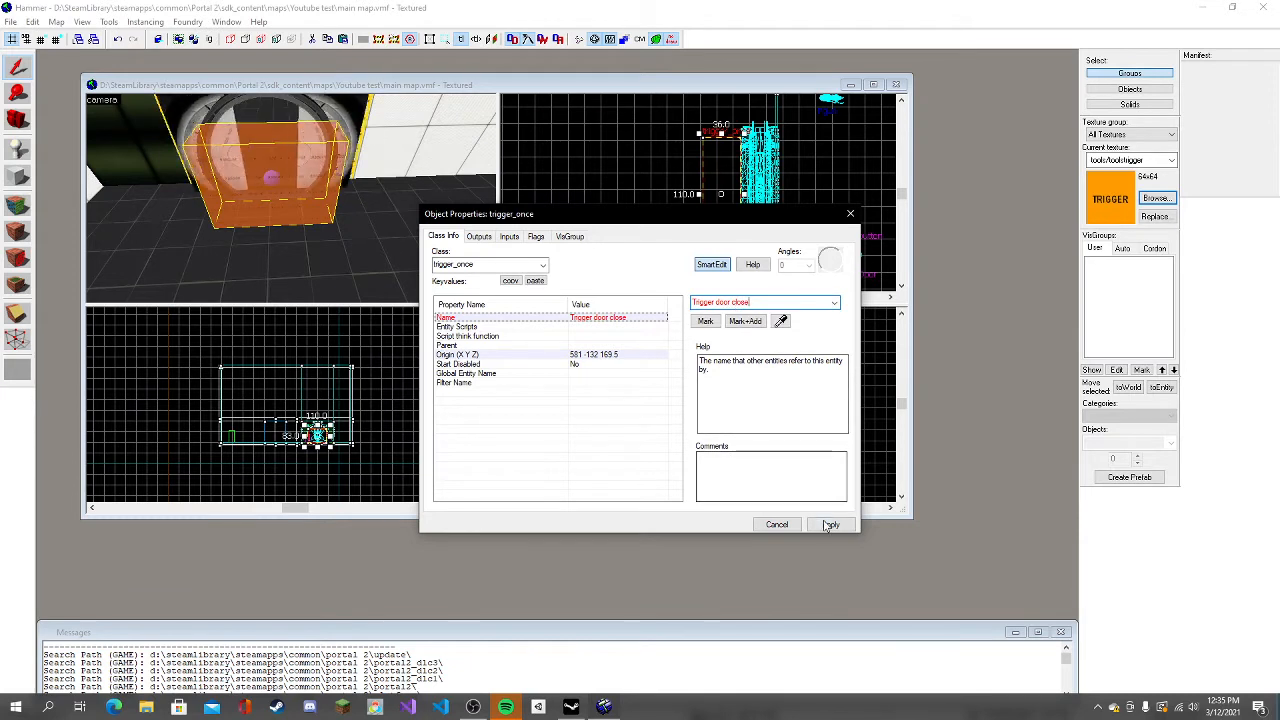
Apply the changes and add an OnTrigger output targeting the Main Door.
{"action": "left_click", "coordinate": [479, 236]}
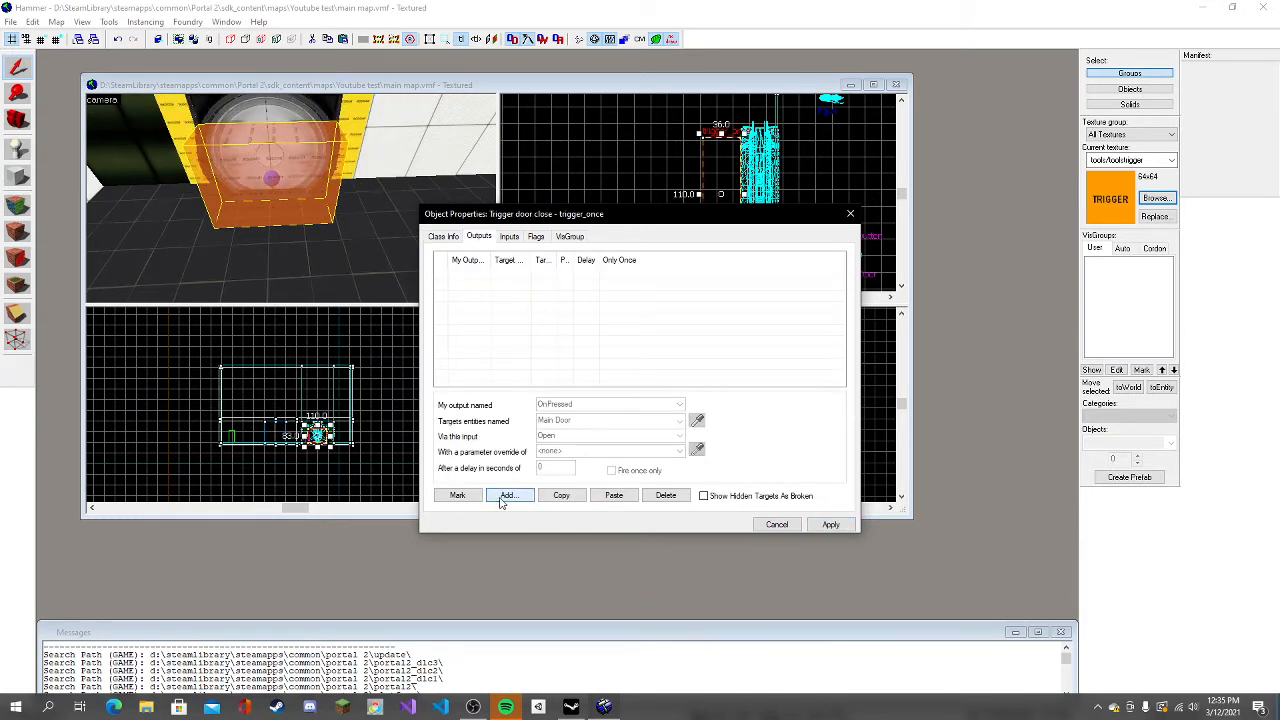
{"action": "left_click", "coordinate": [508, 495]}
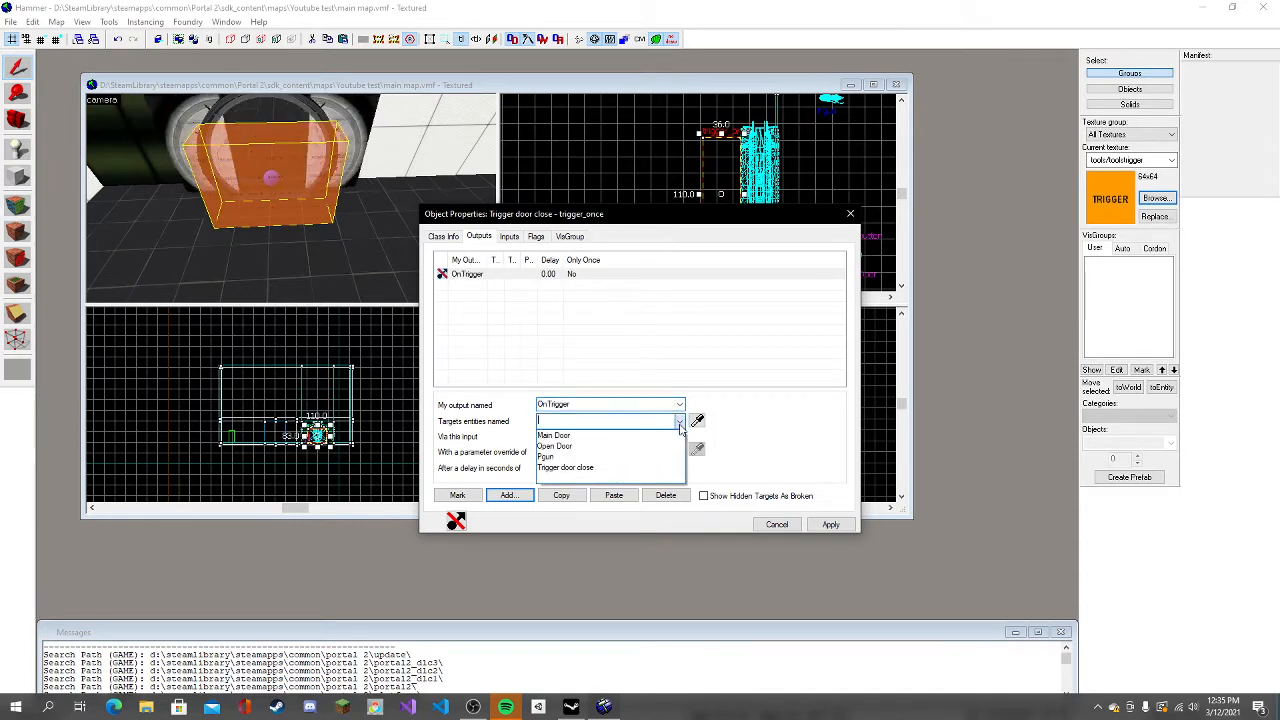
{"action": "left_click", "coordinate": [554, 435]}
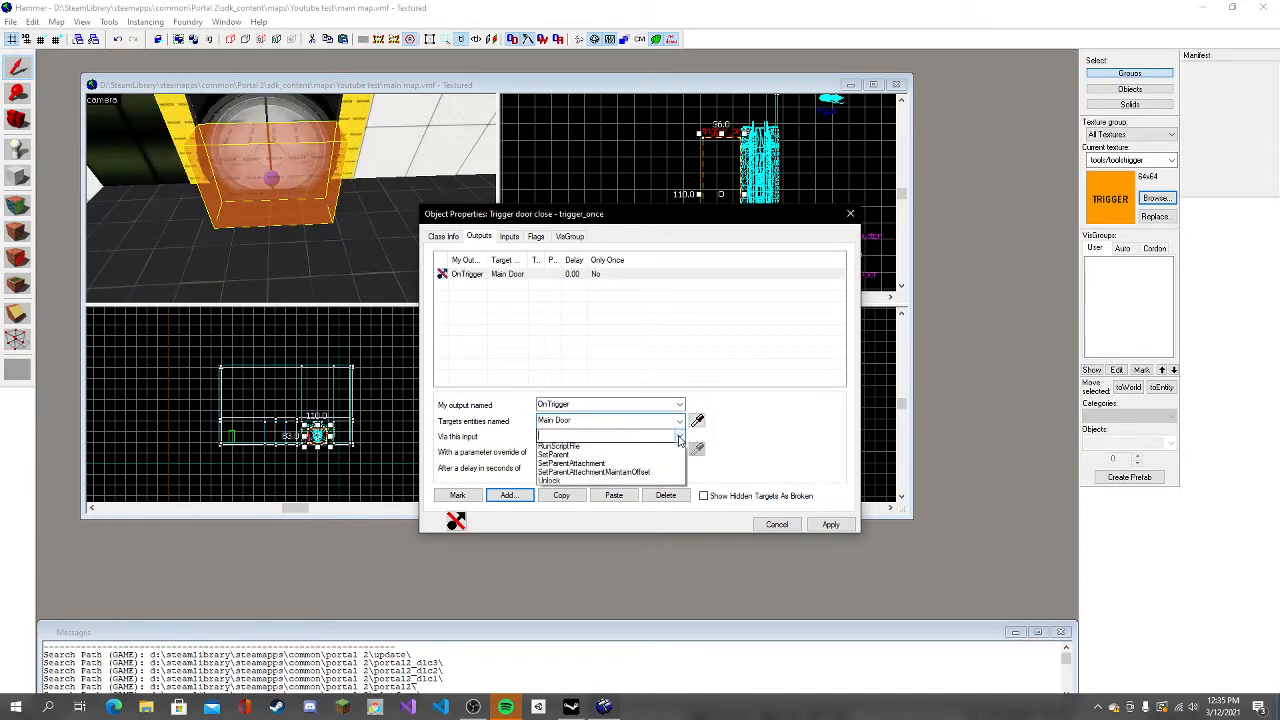
{"action": "left_click", "coordinate": [680, 436]}
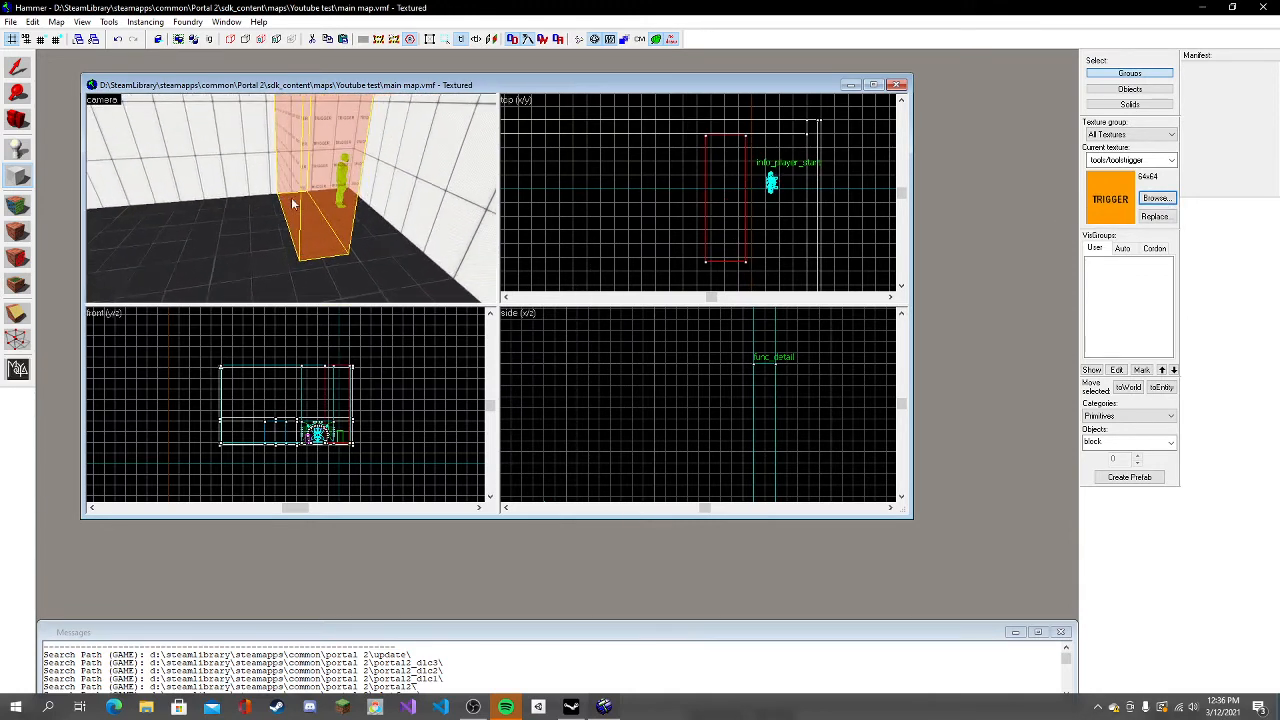
Place an info_player_start entity on the floor beside the tall trigger brush.
{"action": "left_click", "coordinate": [17, 149]}
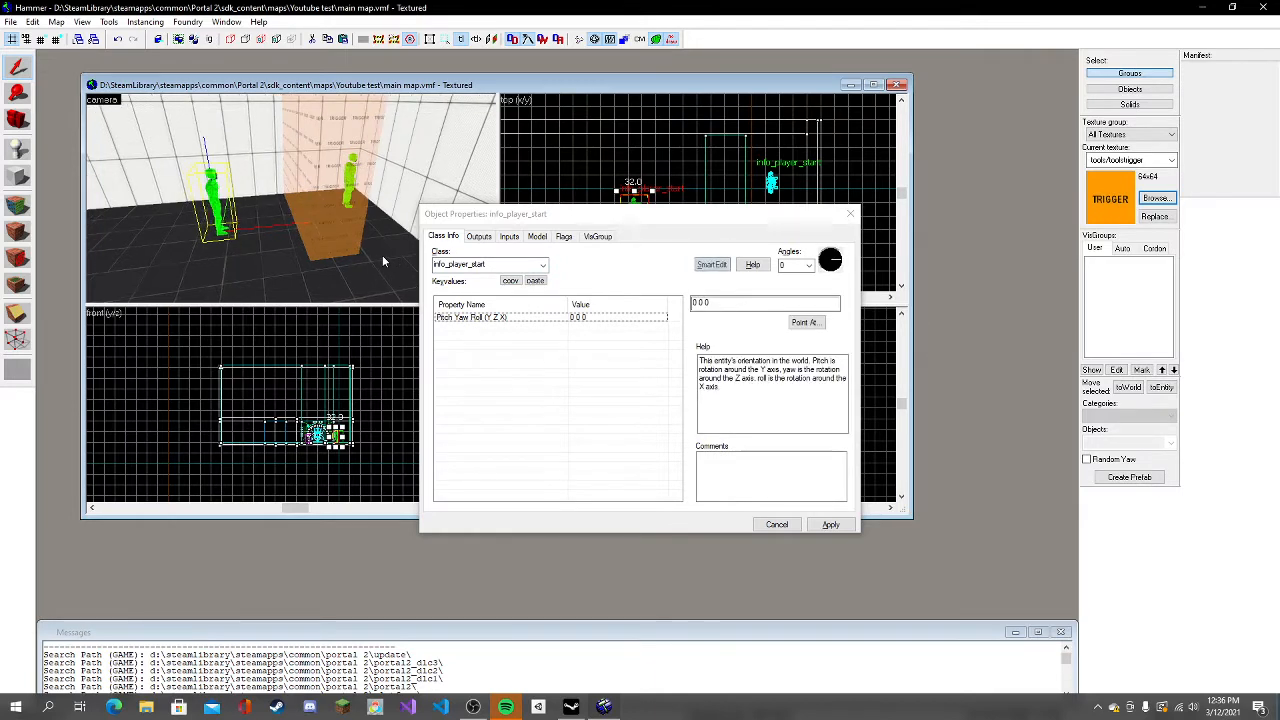
Make the new entity an ambient_generic named Sound and select its Sound Name property.
{"action": "left_click", "coordinate": [488, 264]}
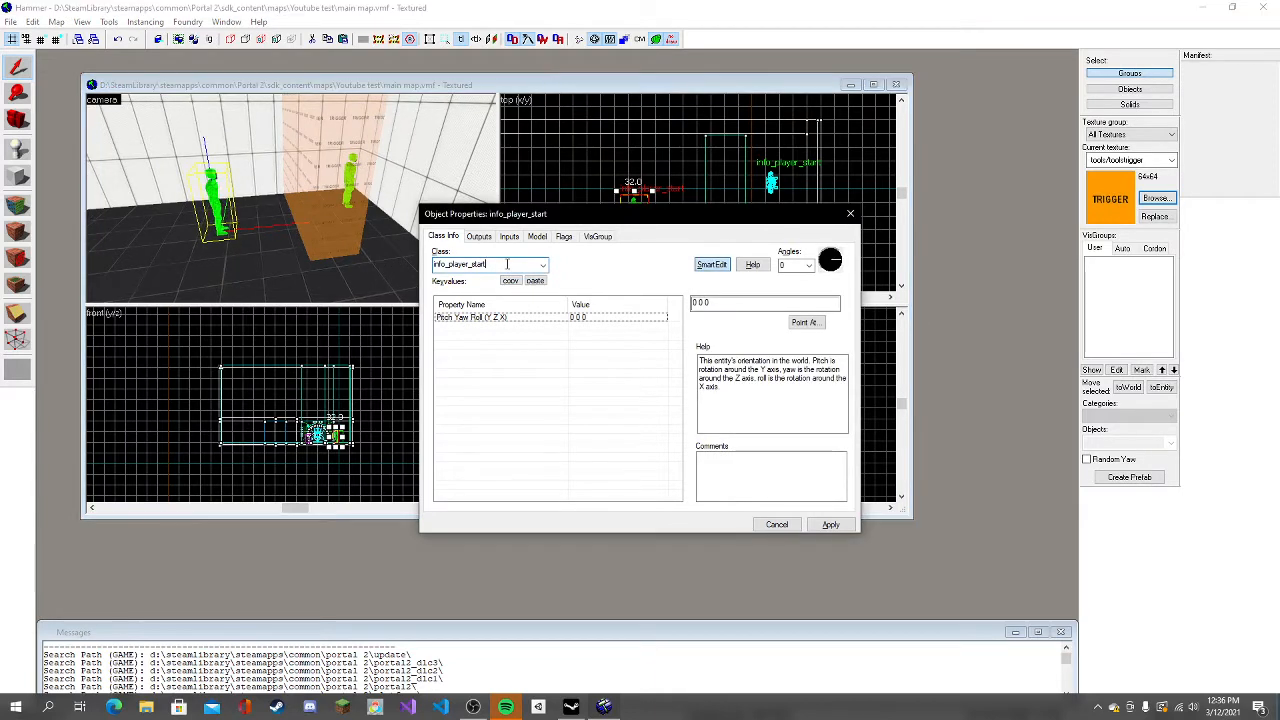
{"action": "left_click", "coordinate": [542, 264]}
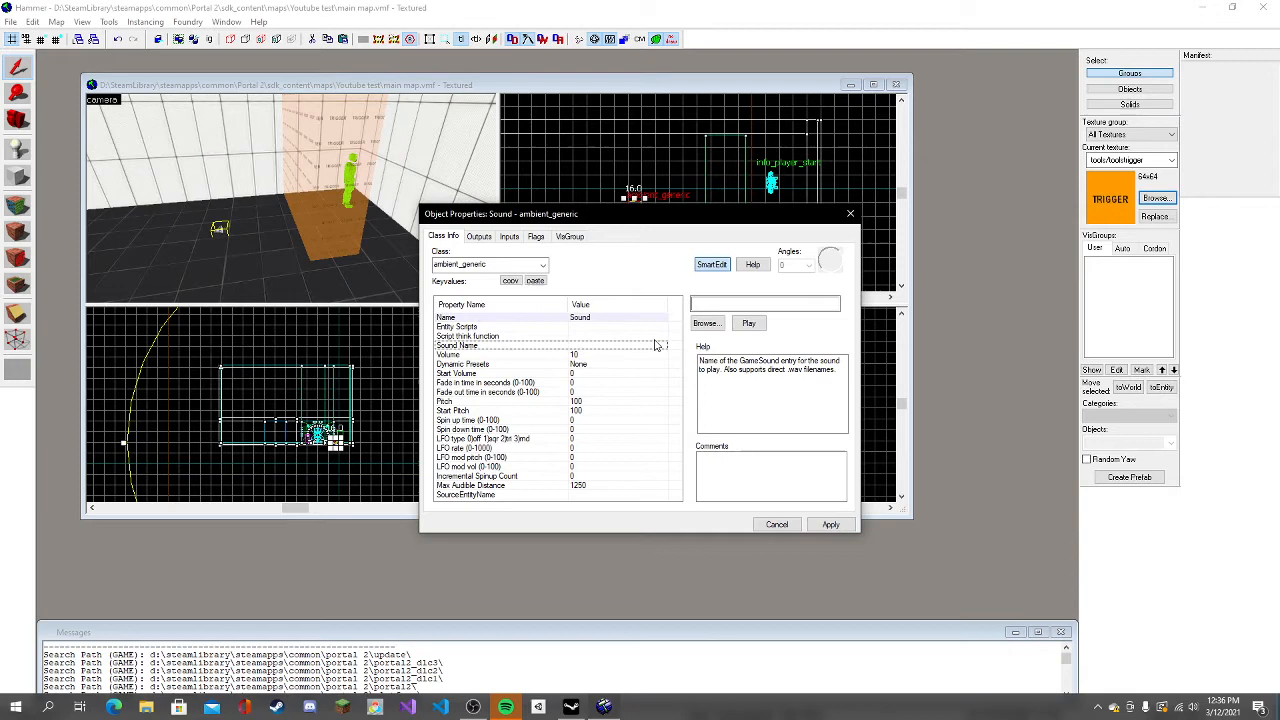
{"action": "left_click", "coordinate": [706, 322]}
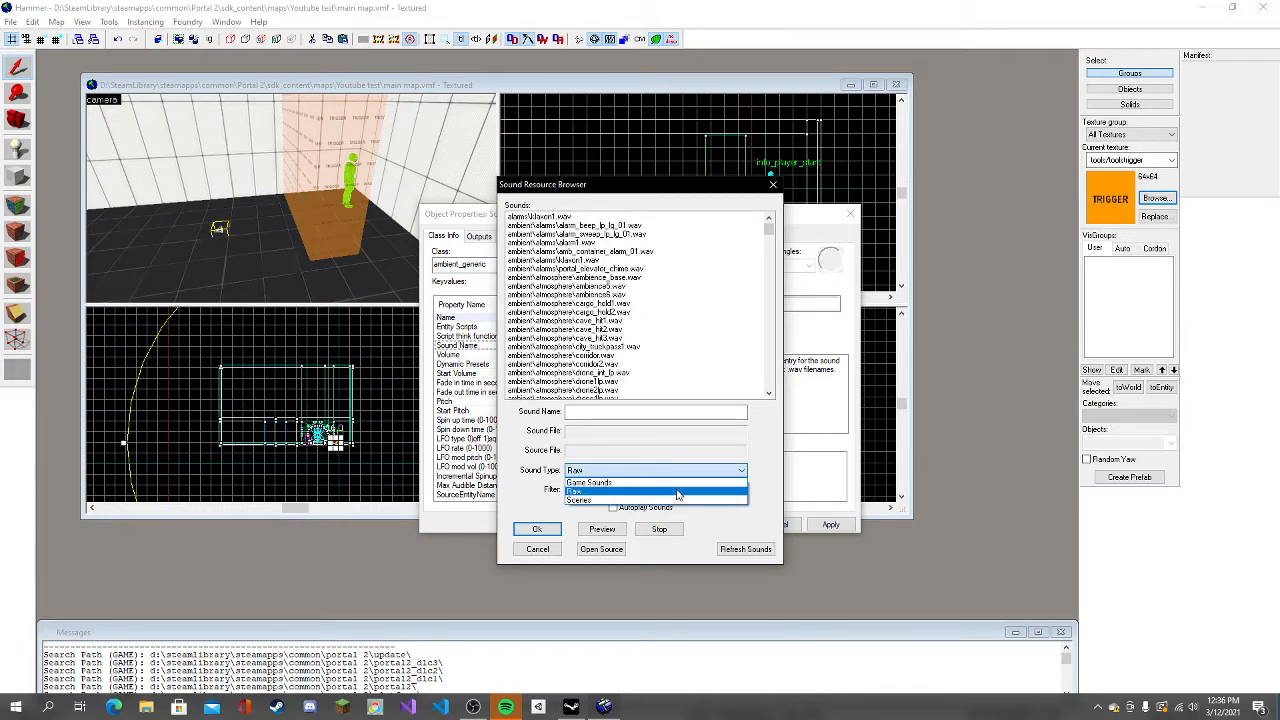
Preview Game Sounds, choose announcer:testchamber10 for the Sound entity, and apply it.
{"action": "left_click", "coordinate": [588, 482]}
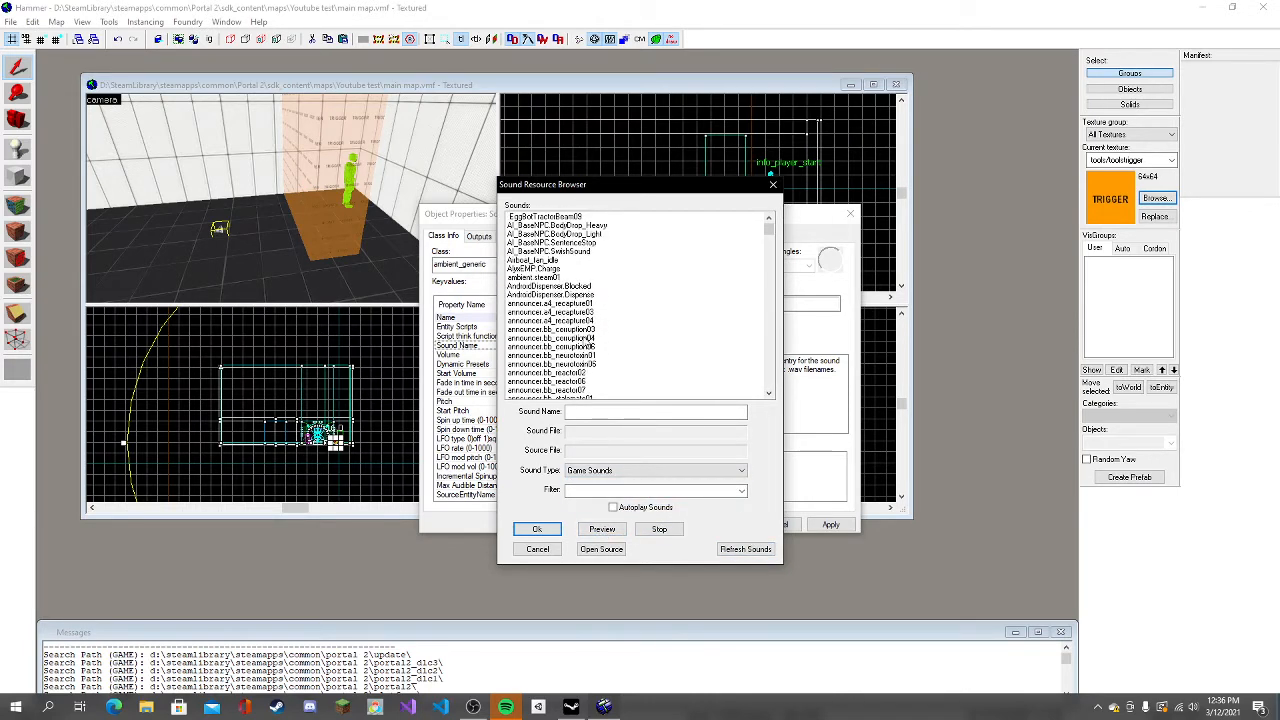
{"action": "scroll", "scroll_direction": "down", "scroll_amount": 3}
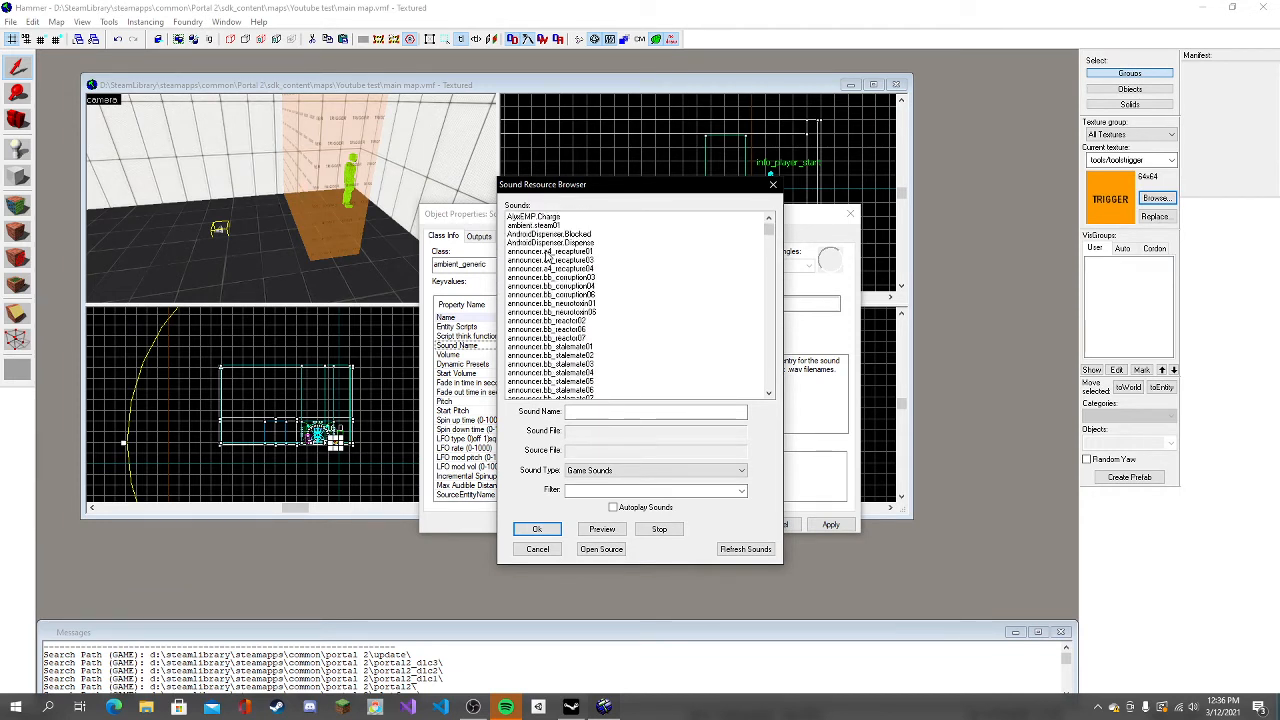
{"action": "left_click", "coordinate": [550, 251]}
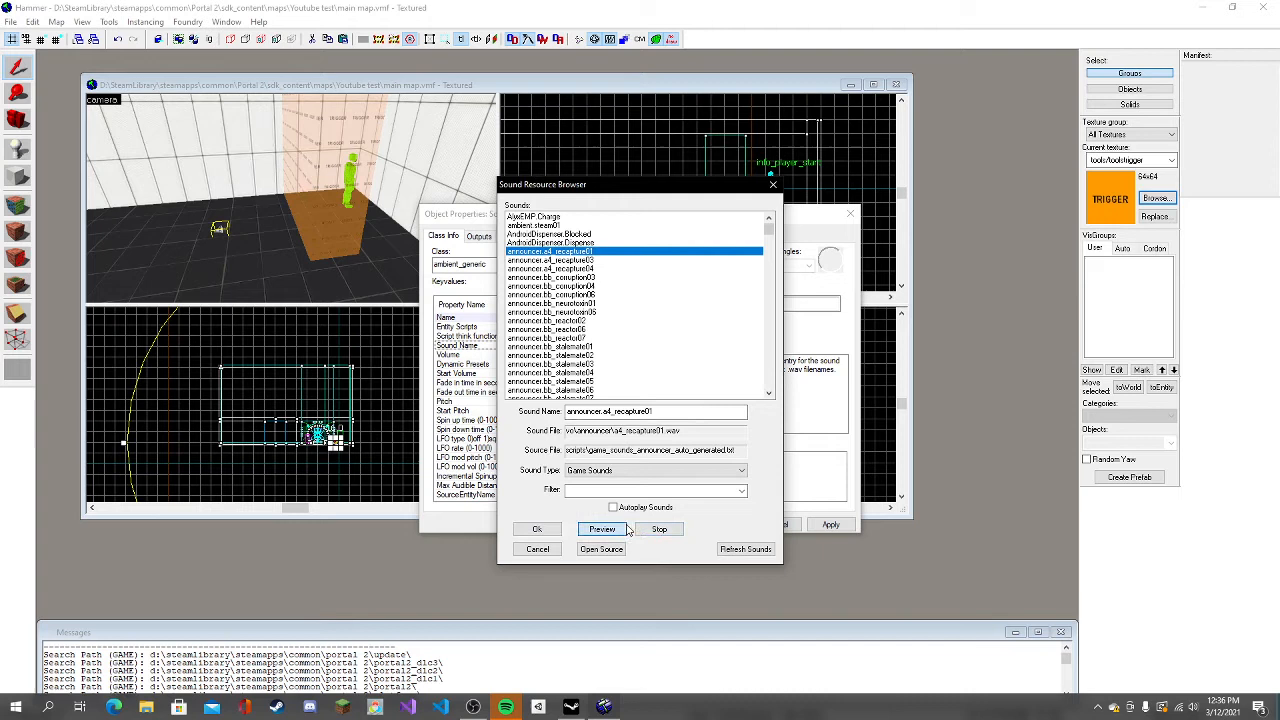
{"action": "left_click", "coordinate": [550, 277]}
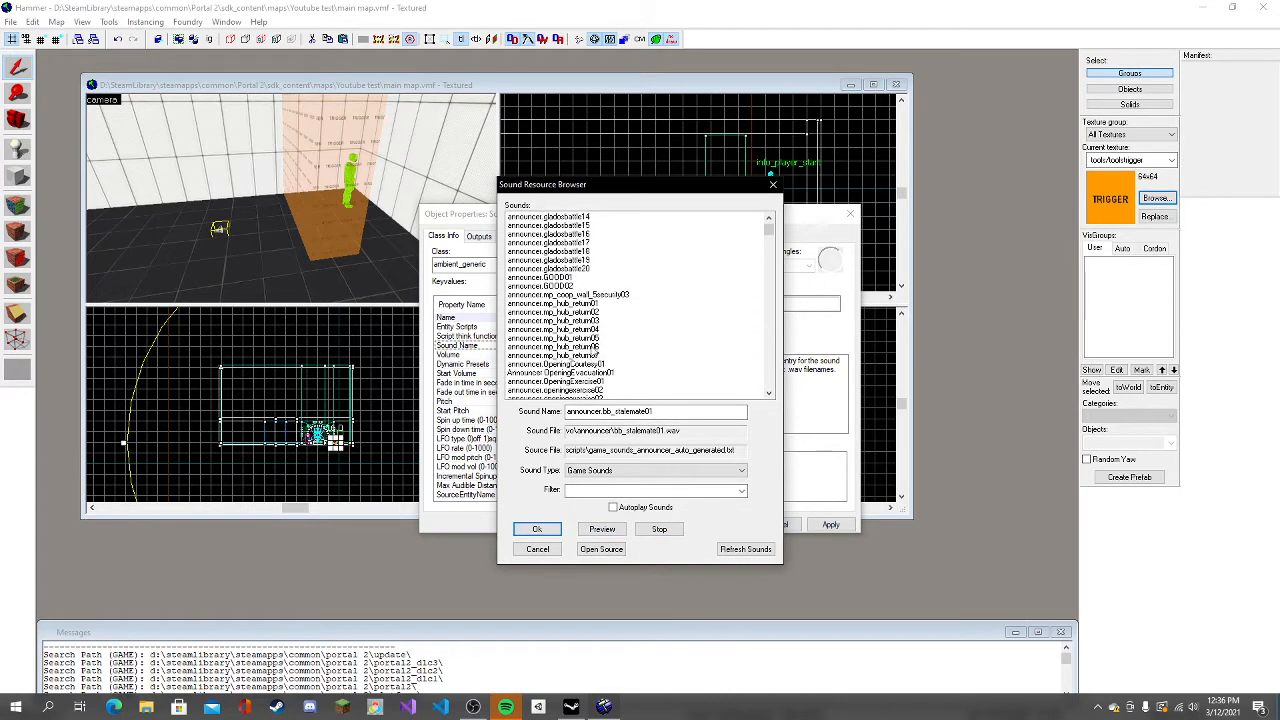
{"action": "scroll", "scroll_direction": "down", "scroll_amount": 3}
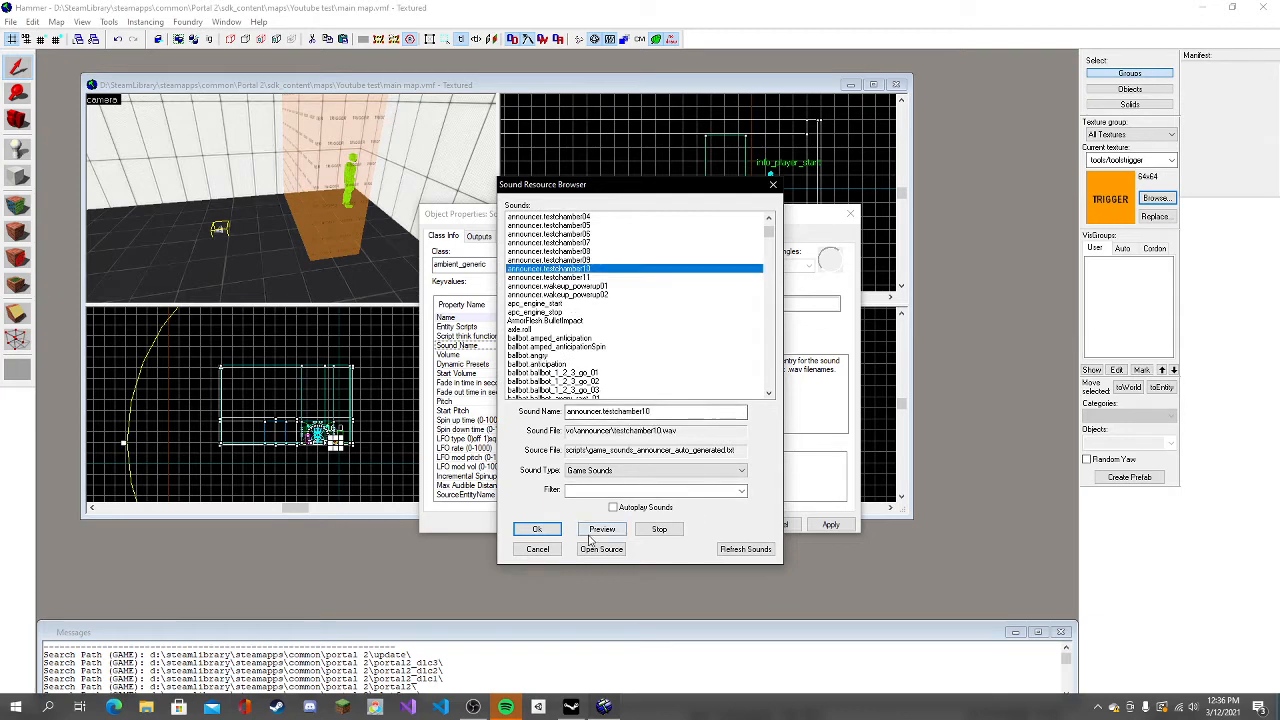
{"action": "left_click", "coordinate": [537, 529]}
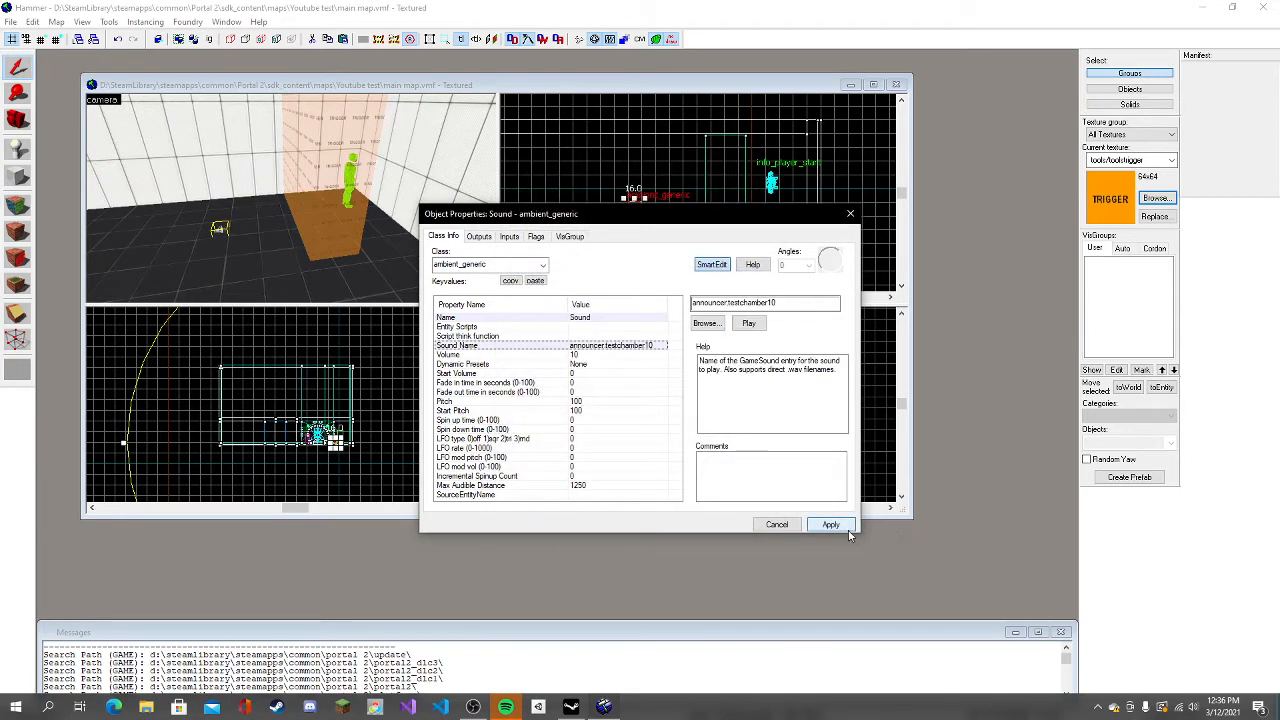
{"action": "left_click", "coordinate": [830, 524]}
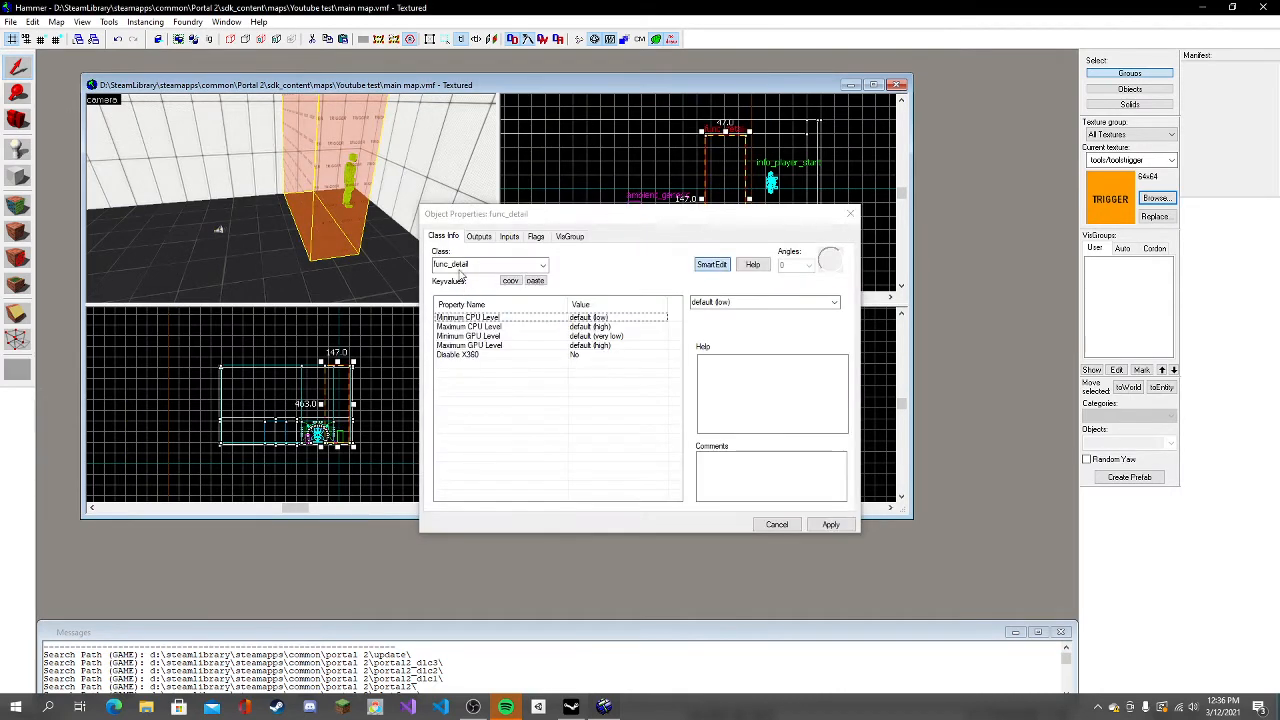
Convert the tall brush to a trigger_once named 'Trigger sound' and apply it.
{"action": "left_click", "coordinate": [542, 264]}
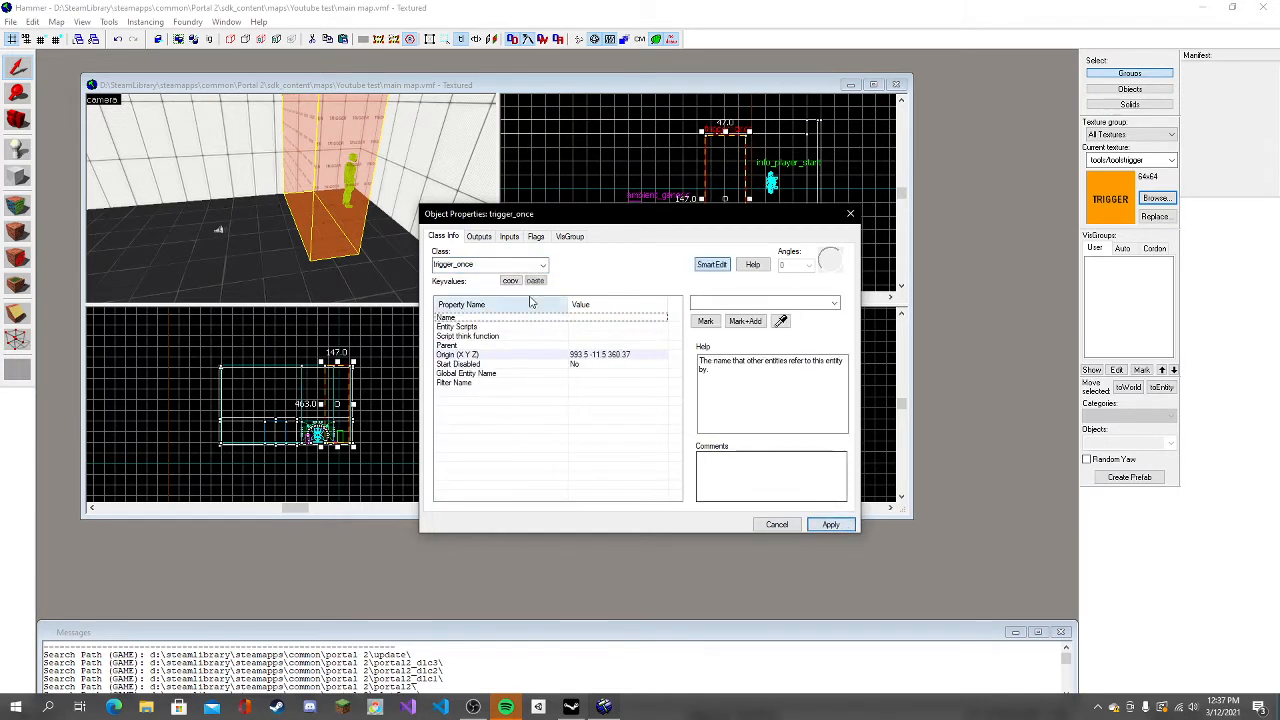
{"action": "type", "text": "Trigger sound"}
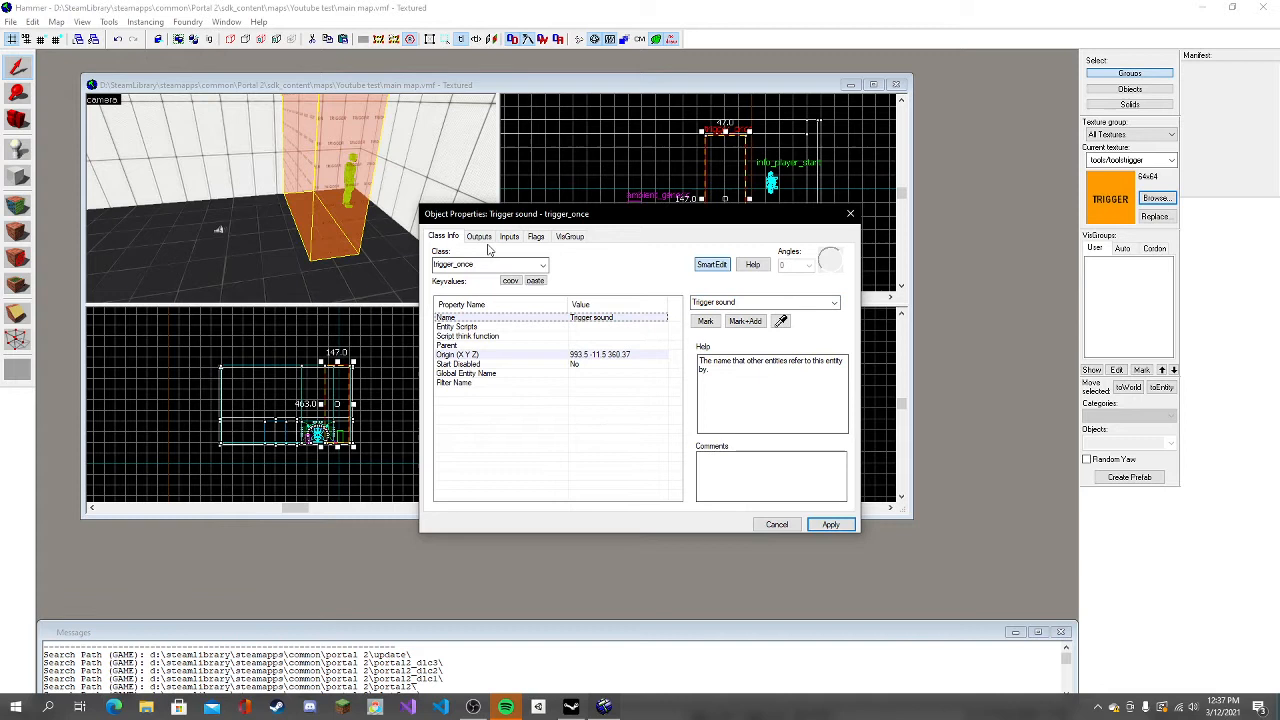
{"action": "left_click", "coordinate": [479, 236]}
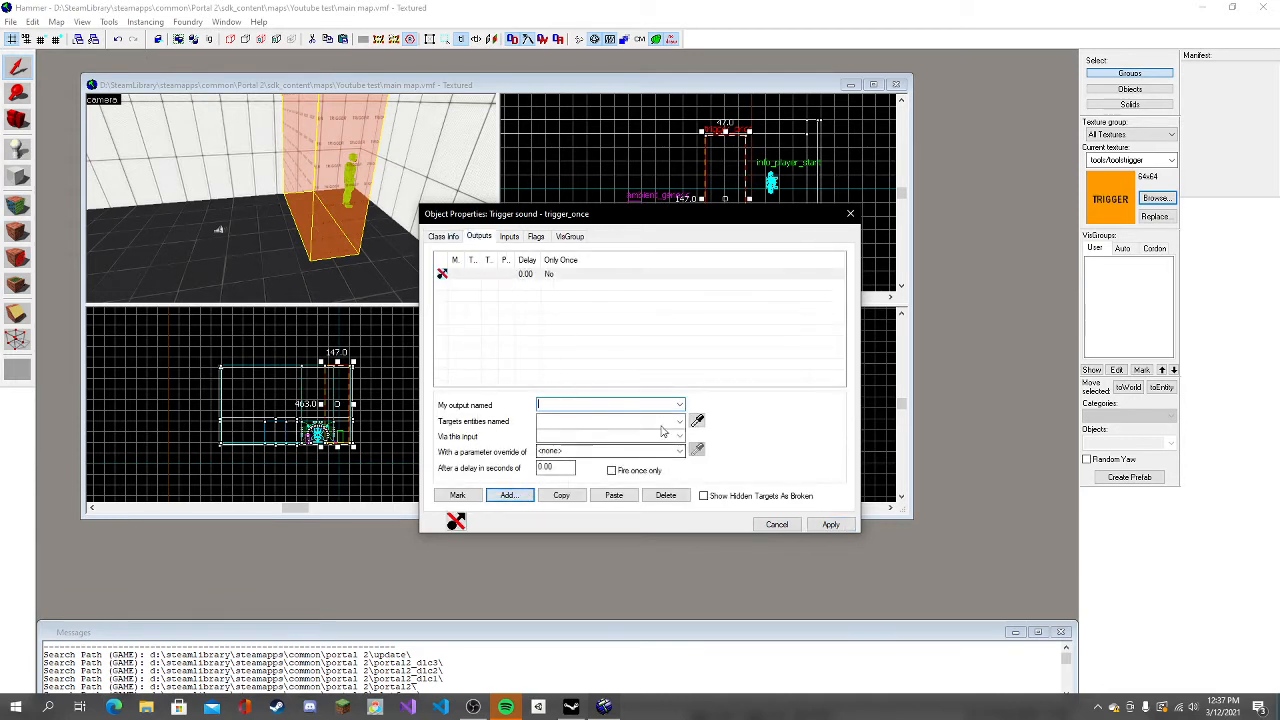
Add an OnTrigger output firing PlaySound on Sound, apply it, and close the properties.
{"action": "left_click", "coordinate": [680, 421]}
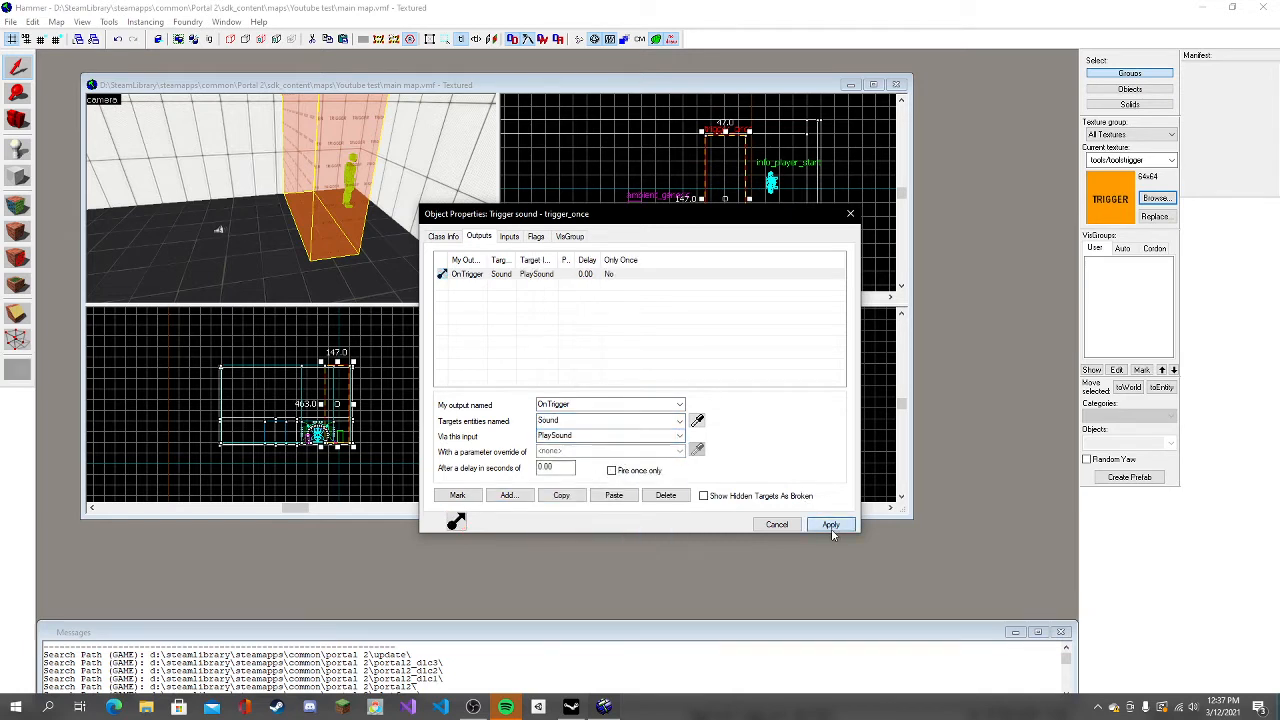
{"action": "left_click", "coordinate": [830, 524]}
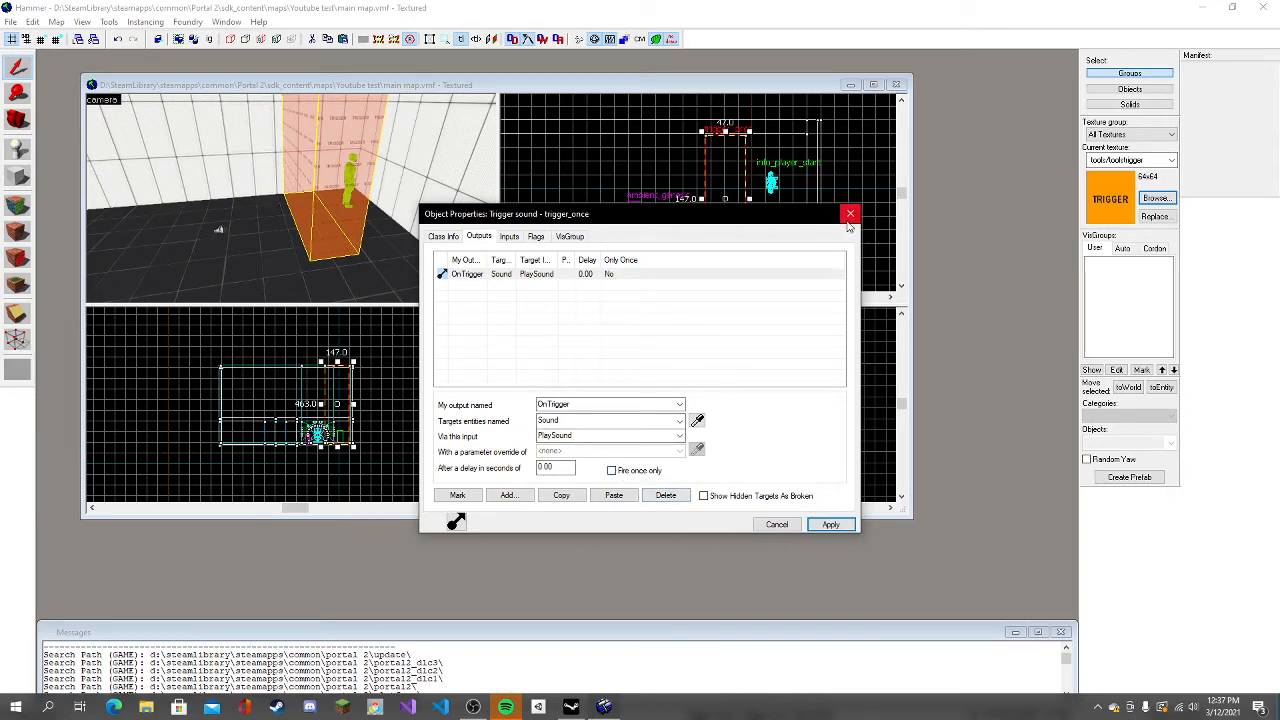
{"action": "left_click", "coordinate": [850, 214]}
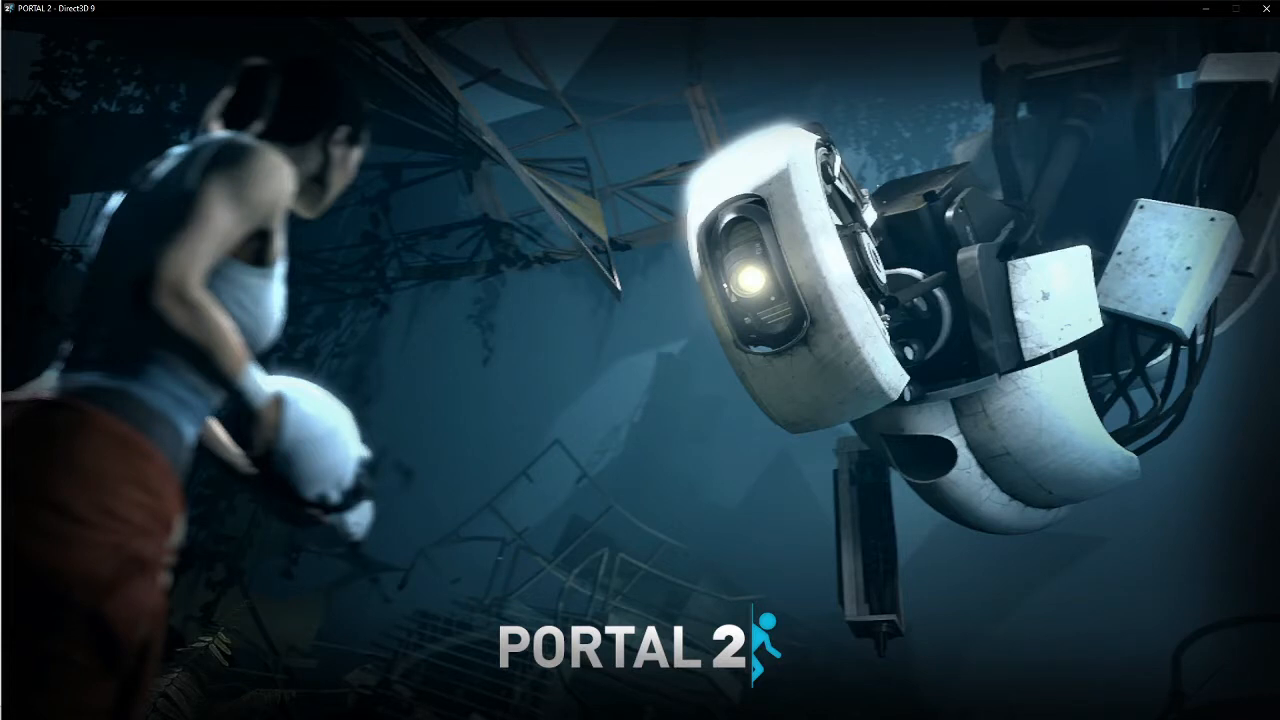
{"action": "mouse_move", "coordinate": [481, 542]}
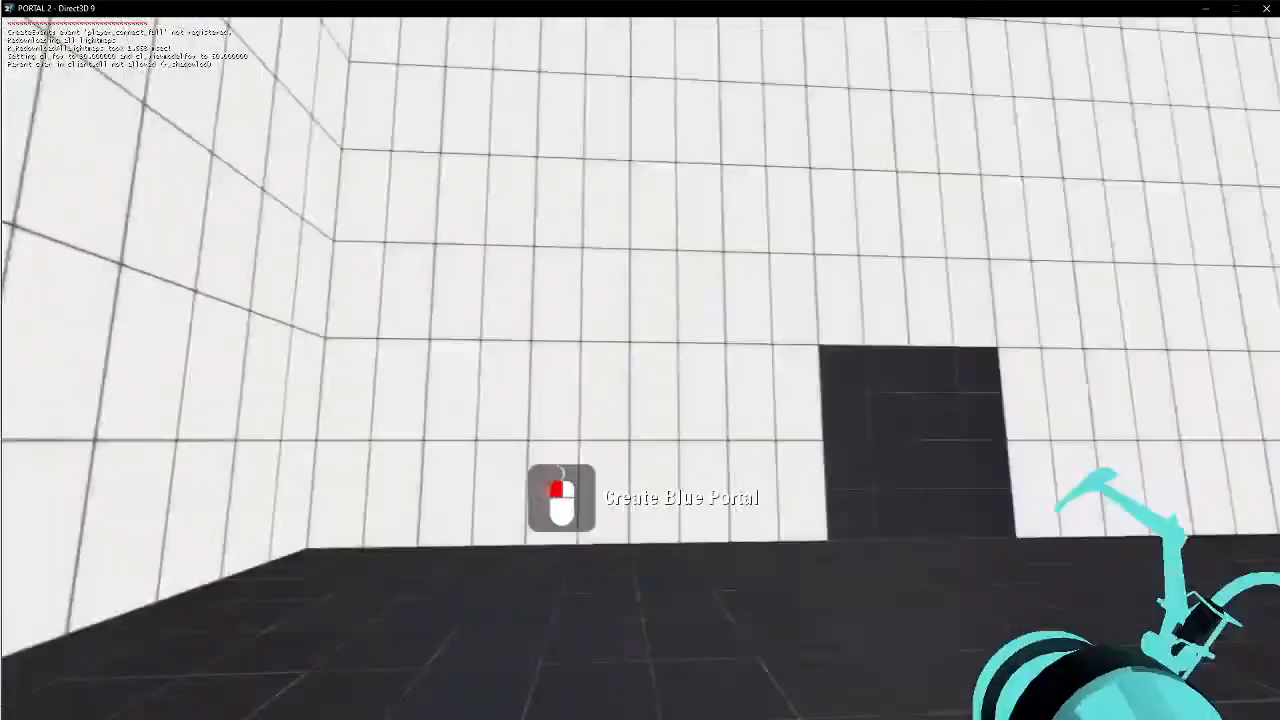
{"action": "mouse_move", "coordinate": [640, 360]}
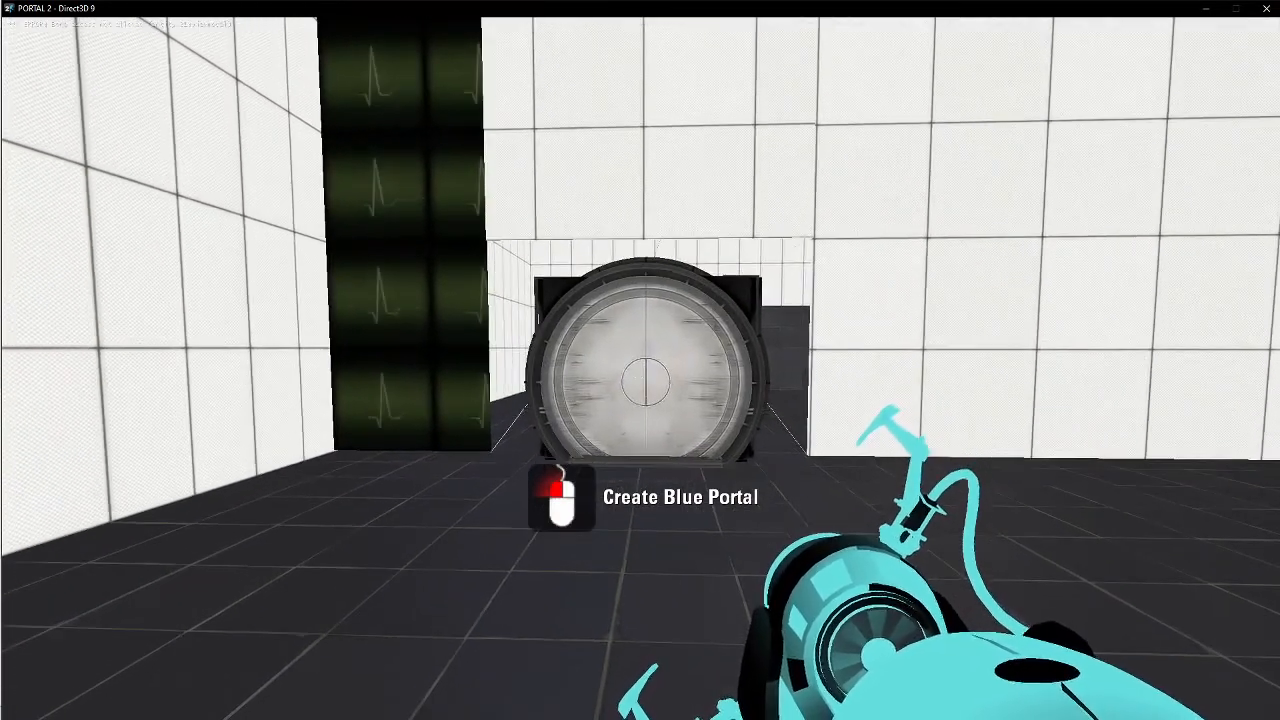
Pause Portal 2 with Escape while standing before the round door.
{"action": "key", "text": "Escape"}
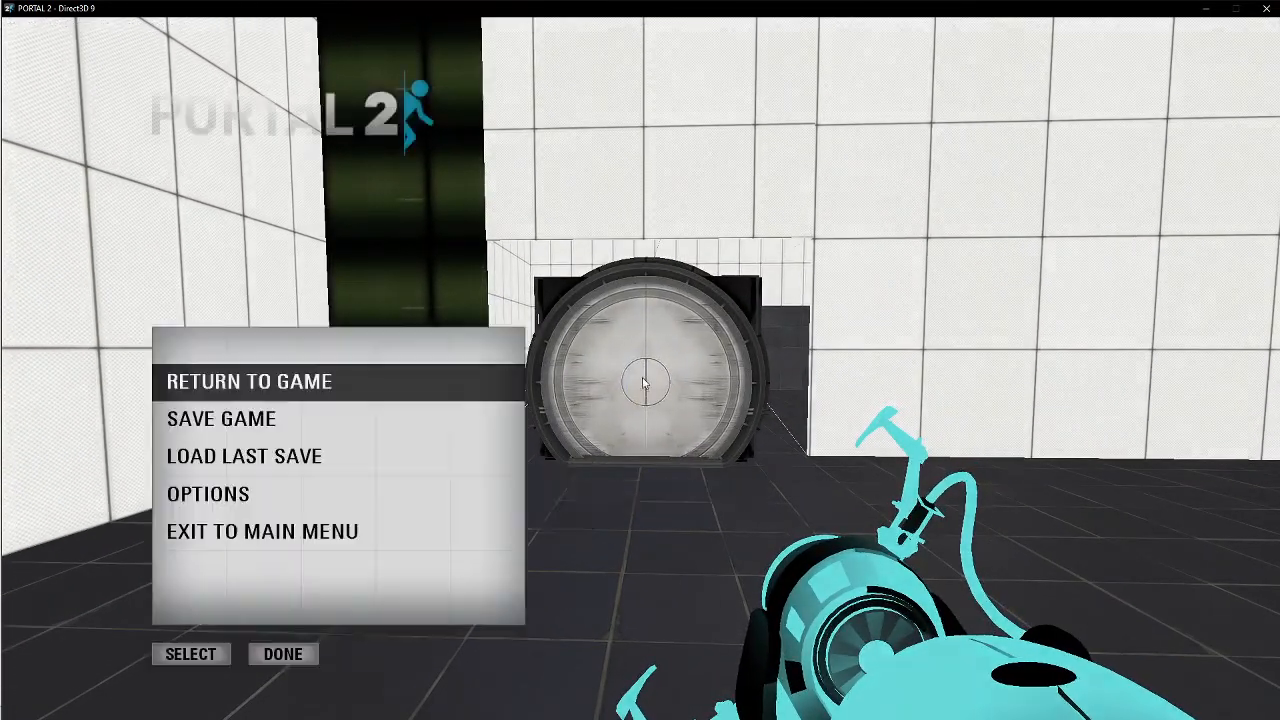